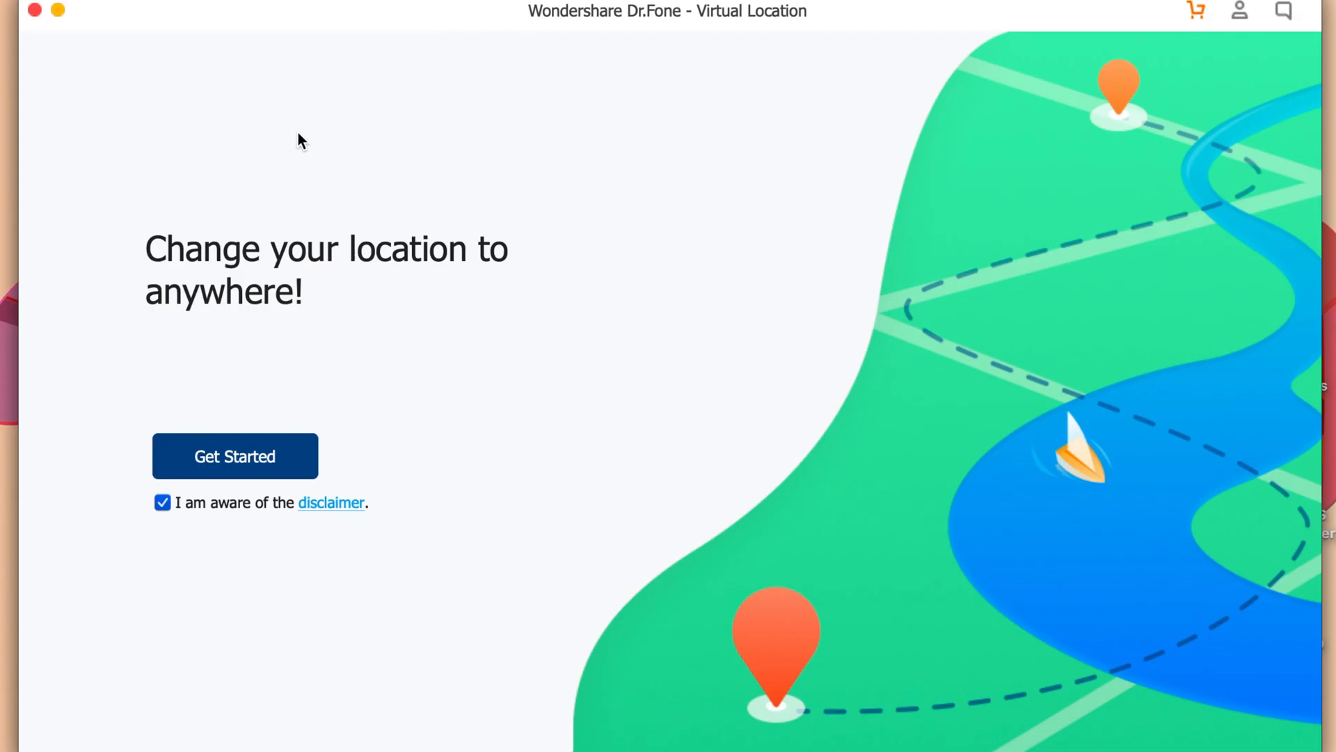
mouse_move(566, 7)
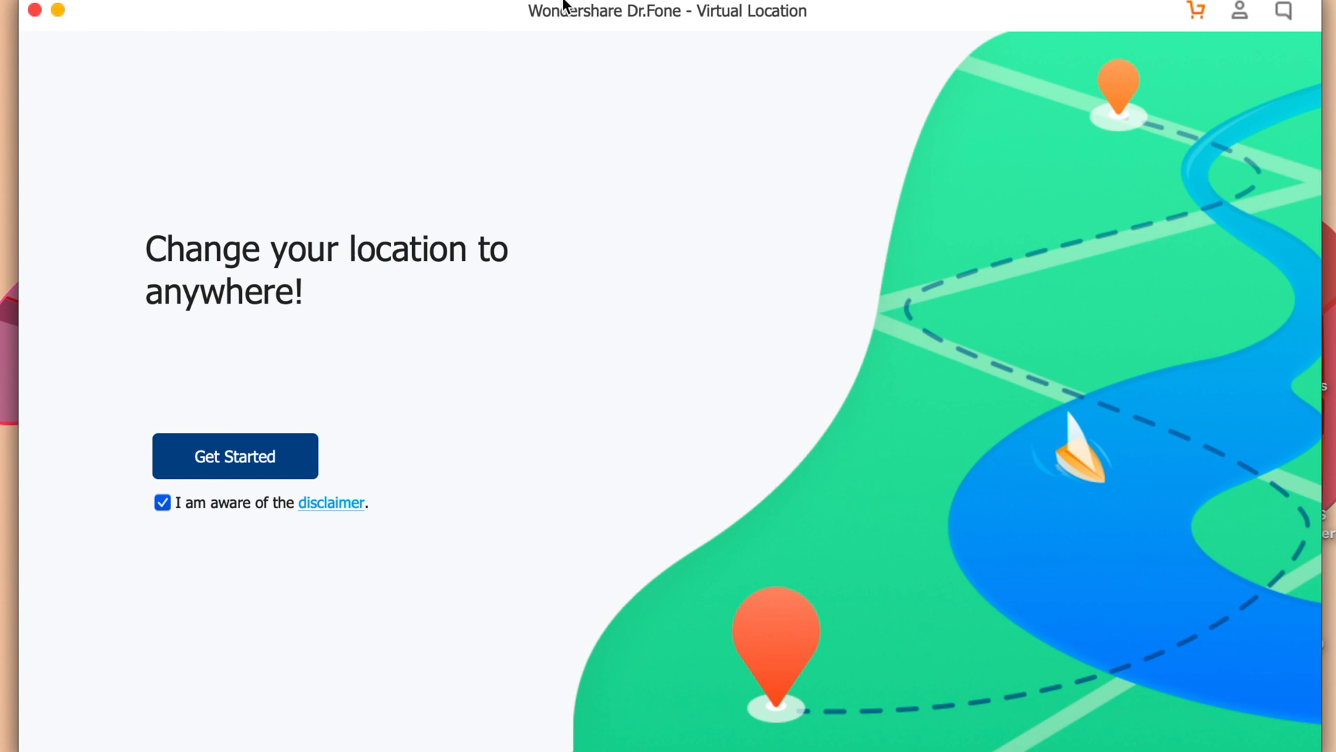
Start location changing and continue with the connected iPhone to reach the map
click(234, 456)
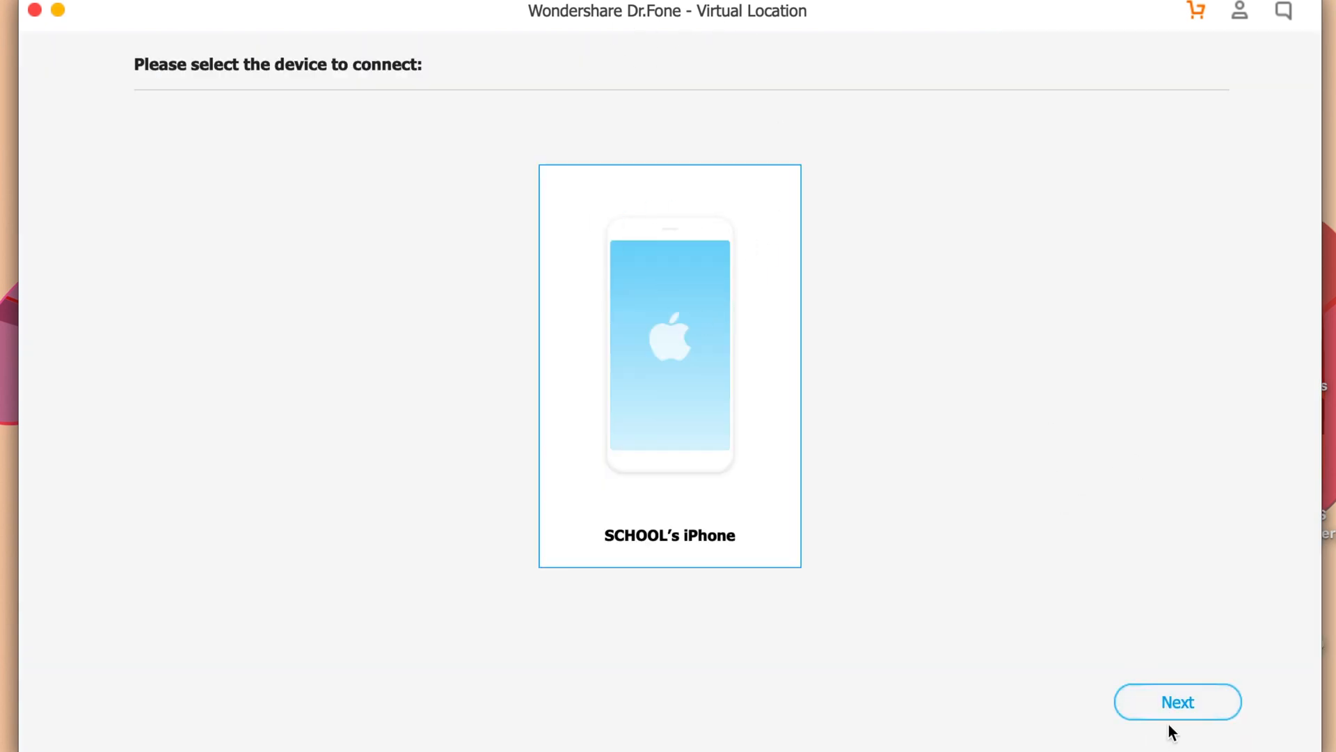
click(1178, 701)
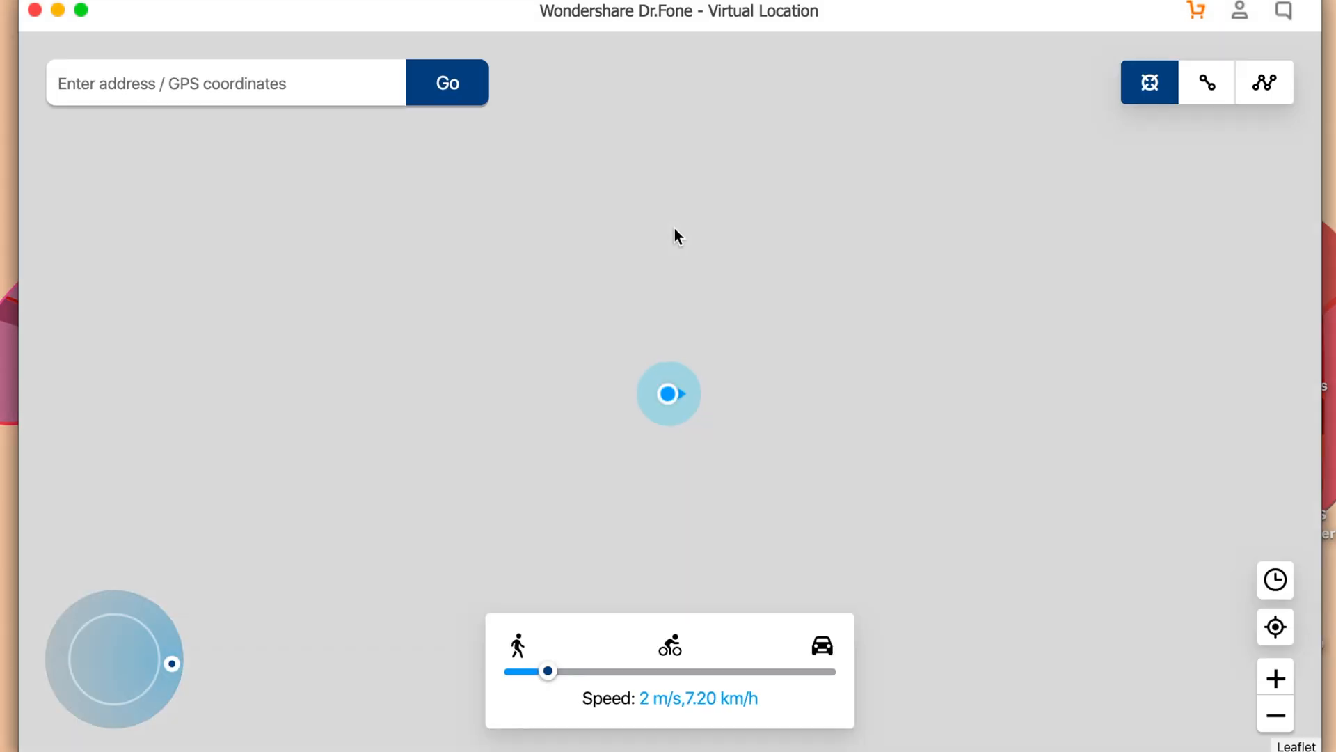
Search 'usa', choose United States and move the phone to the point near Kanona
text(usa)
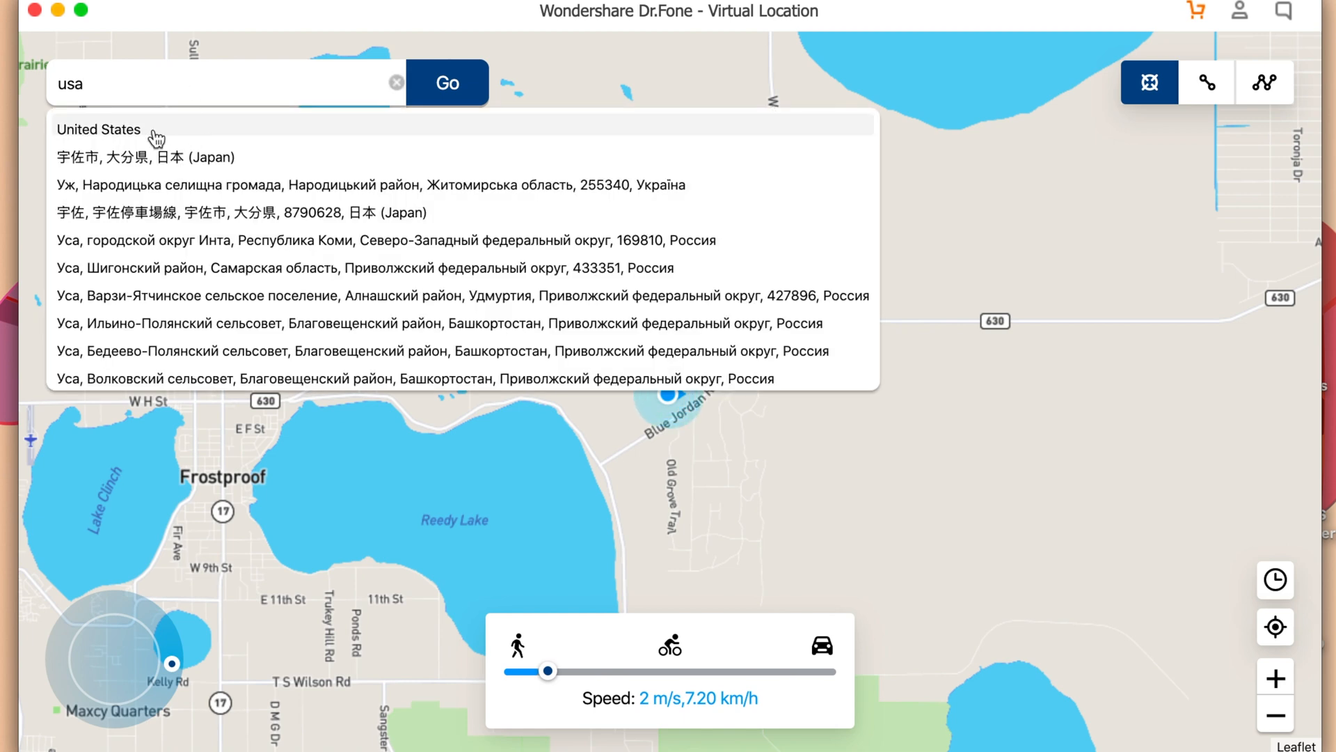
click(97, 128)
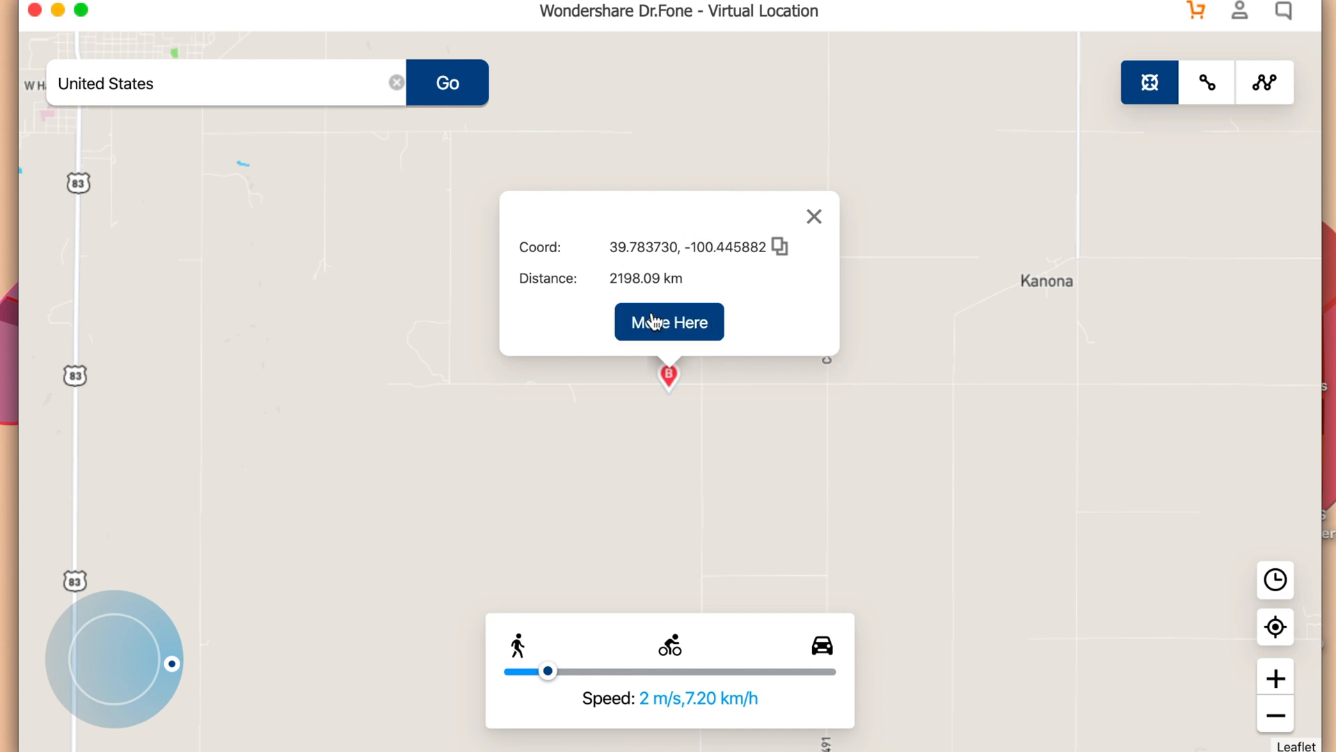
click(669, 322)
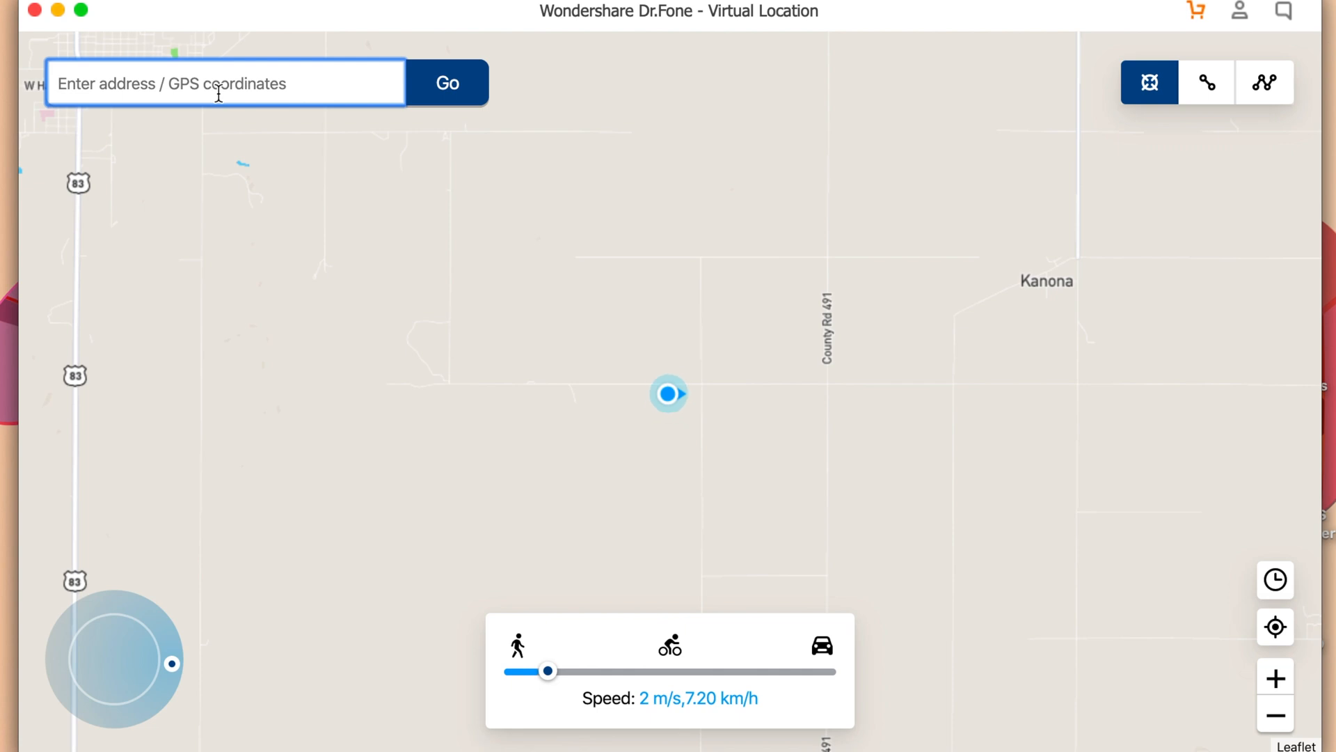
Search for India so the map shows a candidate point near Tamia, 13105 km away
text(indi)
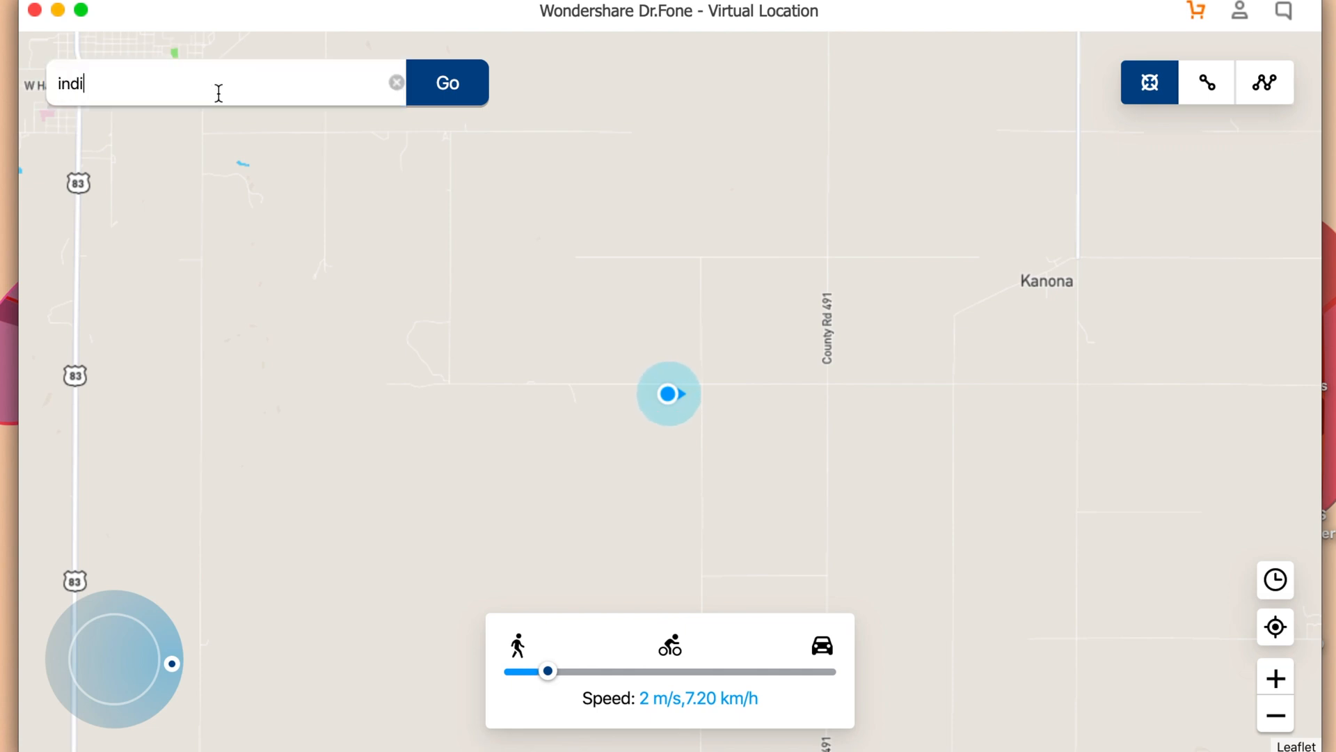
click(447, 82)
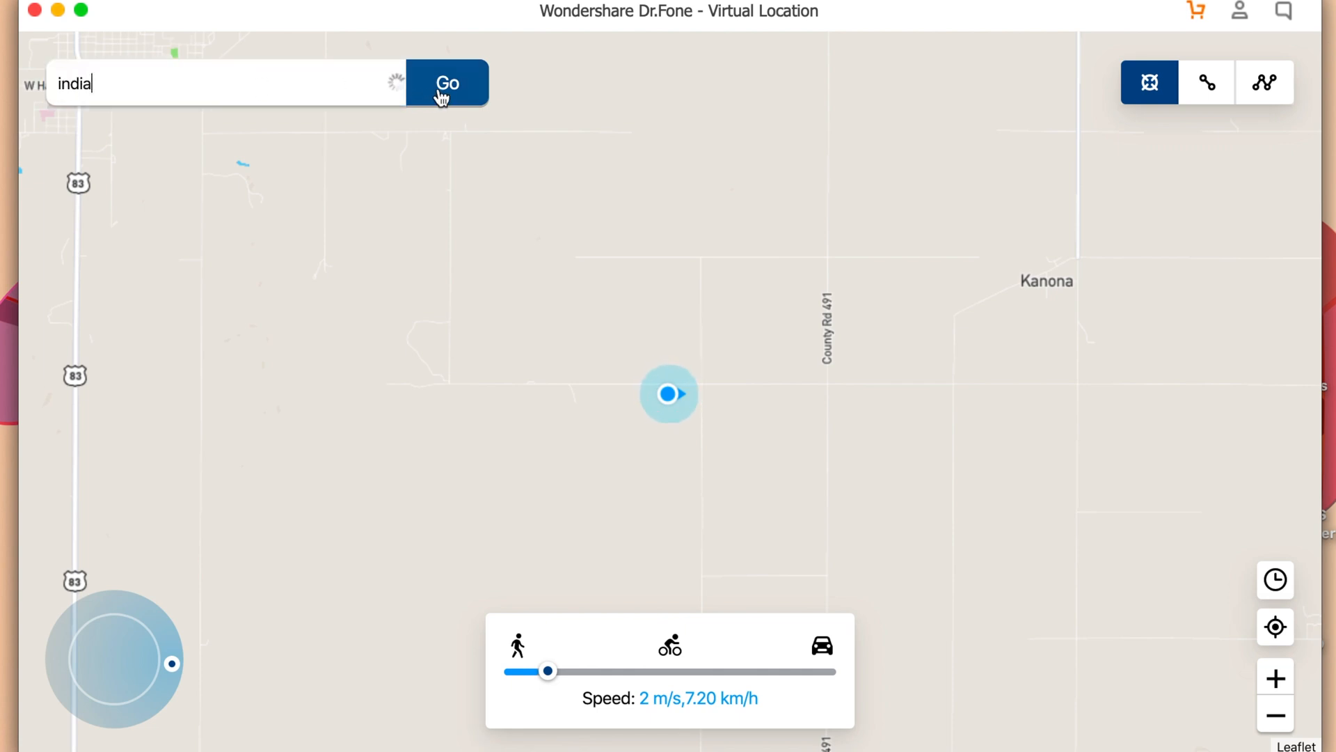
click(447, 82)
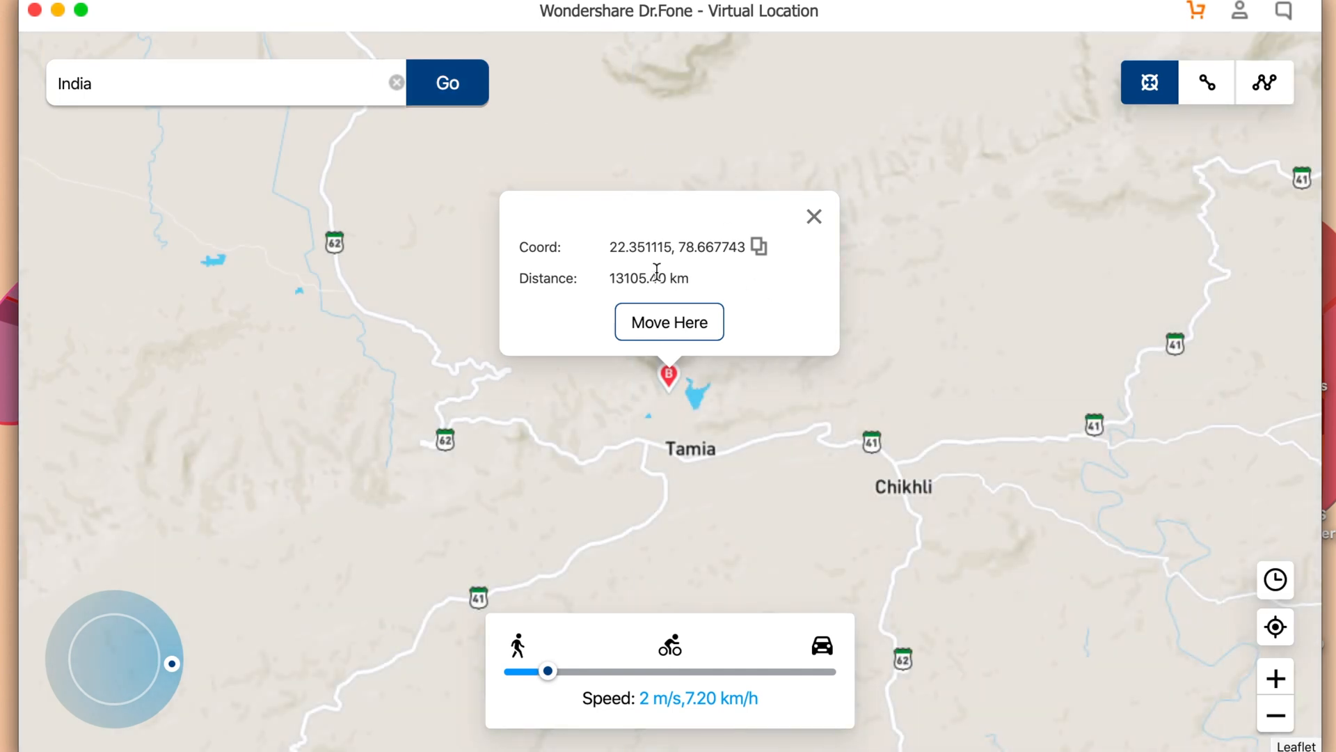